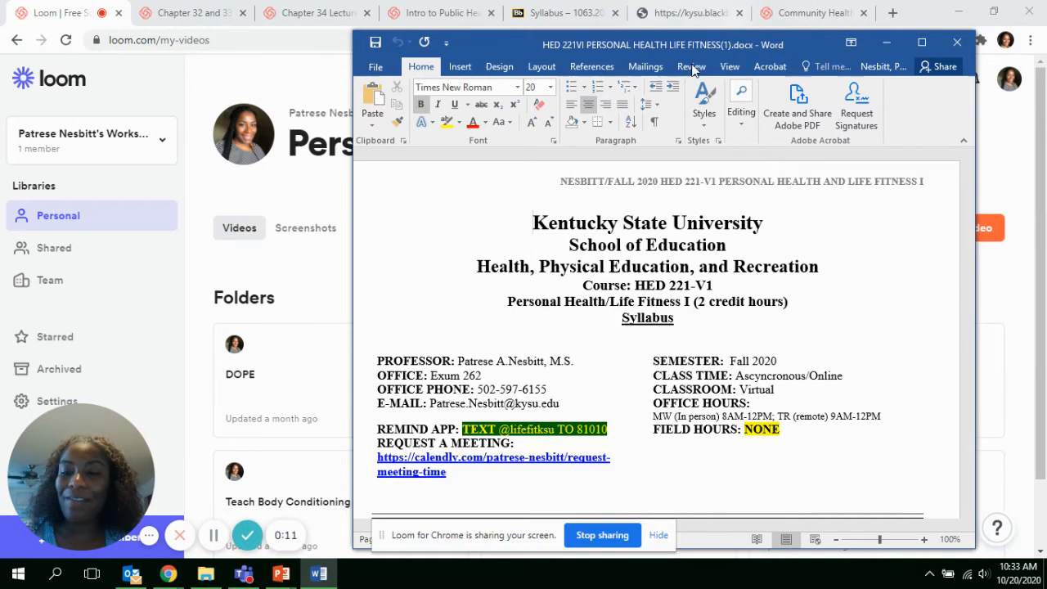
# - Scroll the HED 221 syllabus past the course calendar, grading and policies to sections XI and XII
pyautogui.click(532, 223)
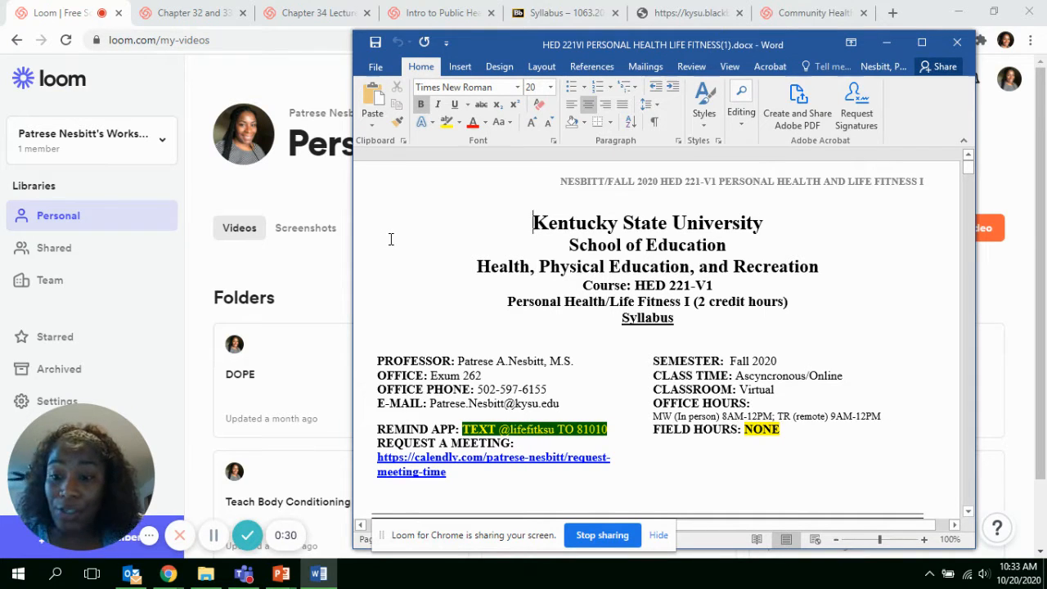
pyautogui.scroll(-3)
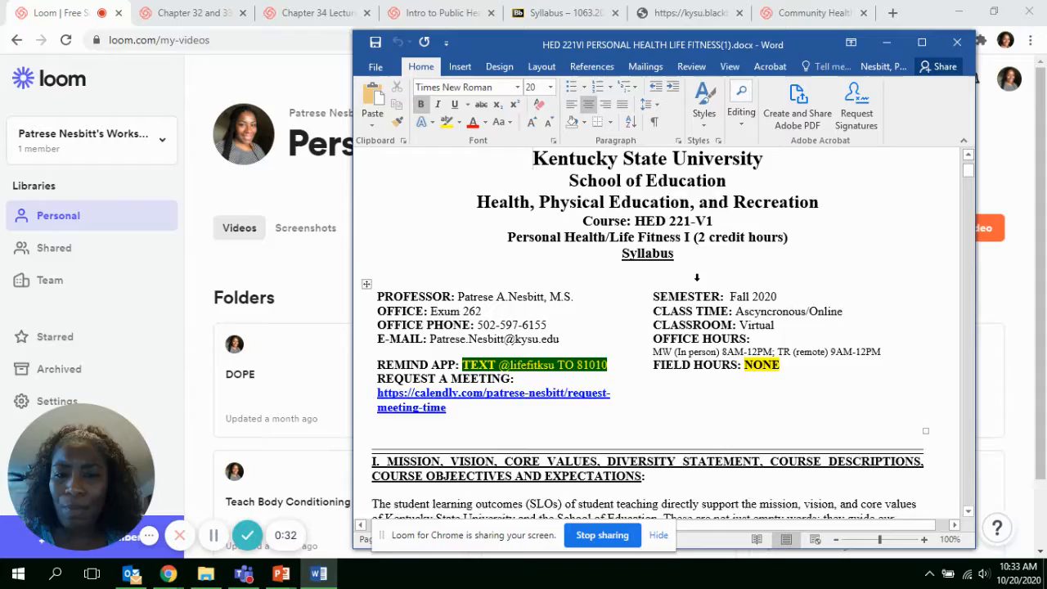
pyautogui.scroll(-3)
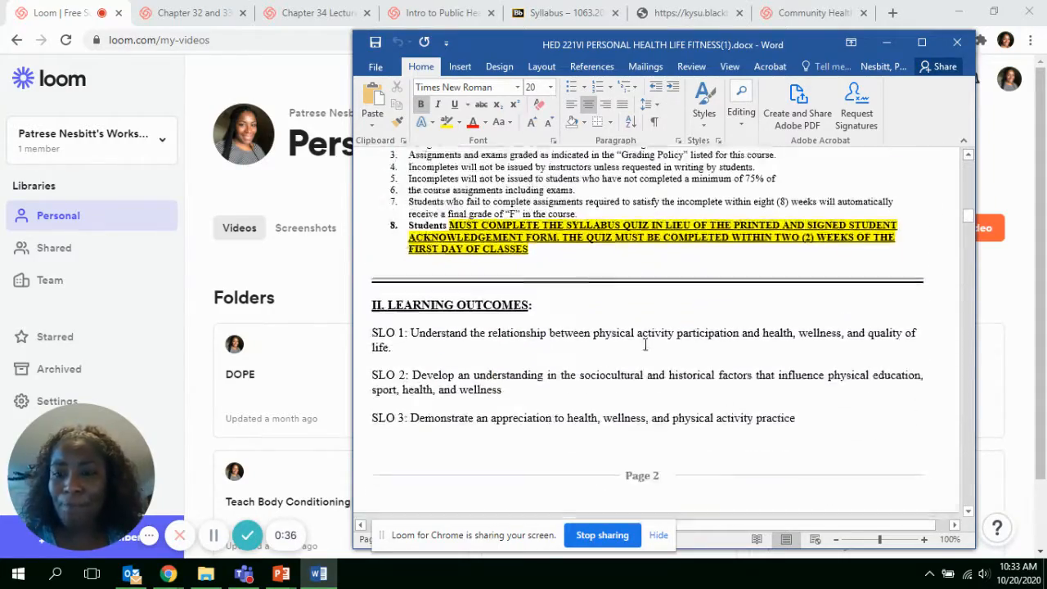
pyautogui.scroll(-3)
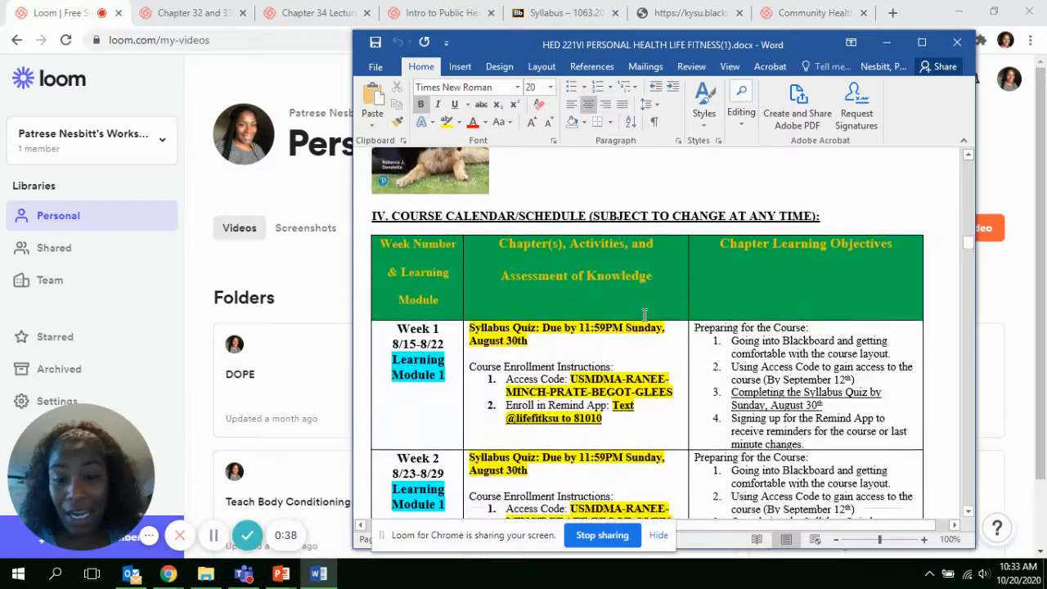
pyautogui.scroll(-3)
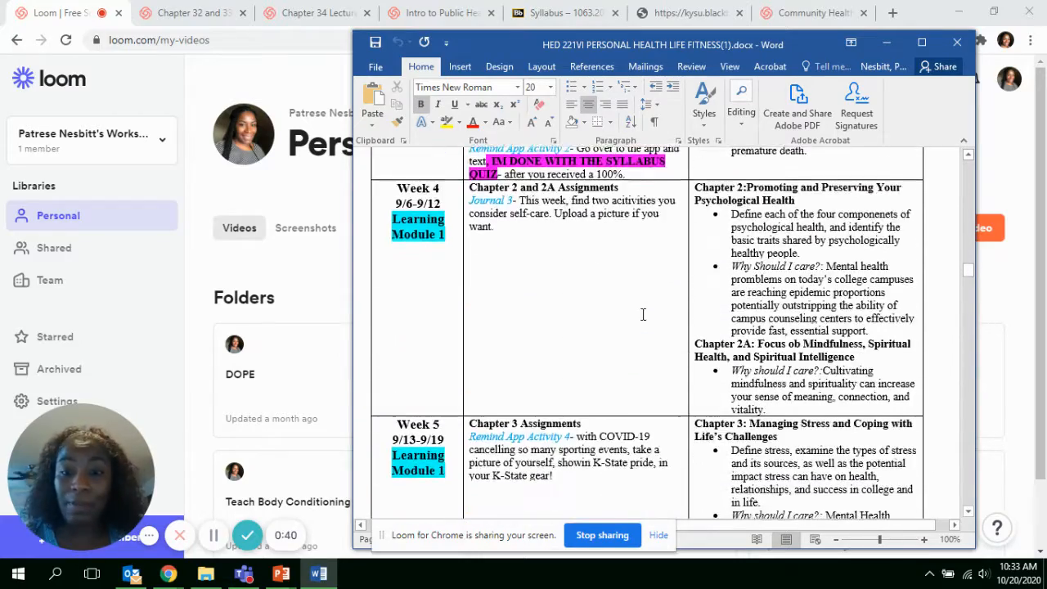
pyautogui.scroll(-3)
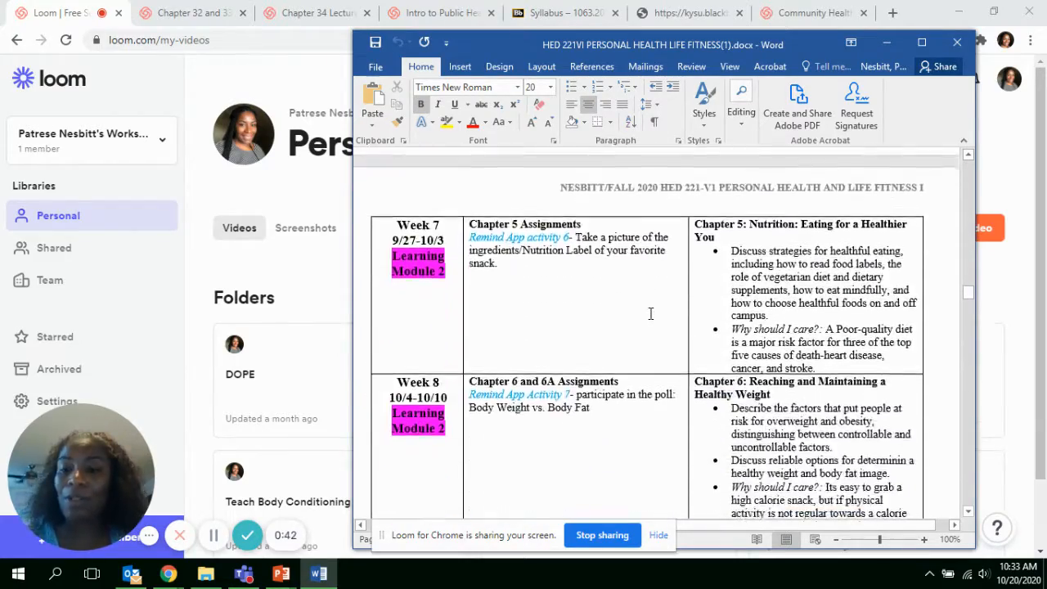
pyautogui.scroll(-3)
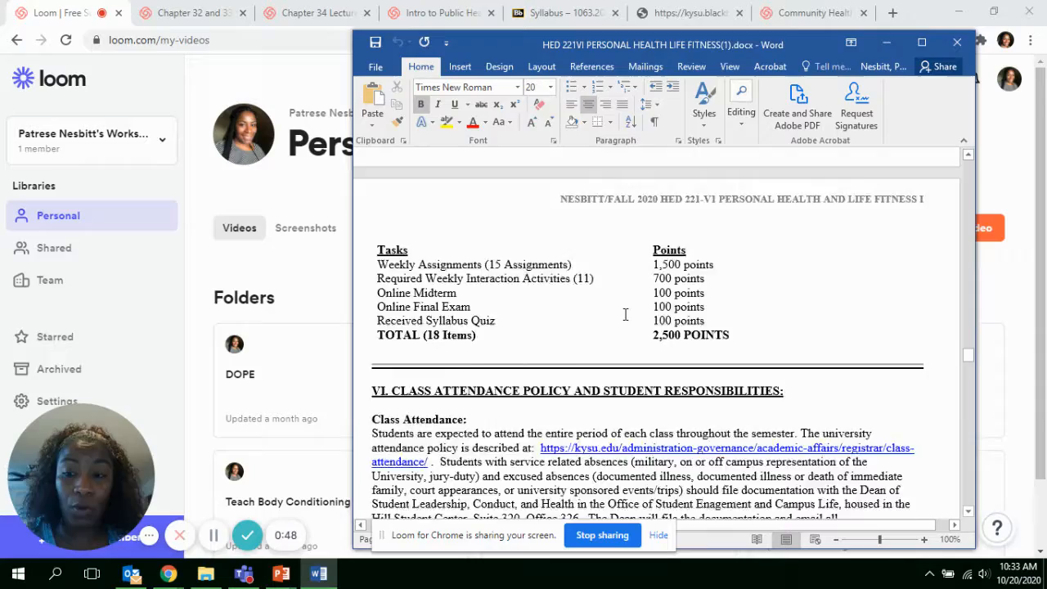
pyautogui.scroll(-3)
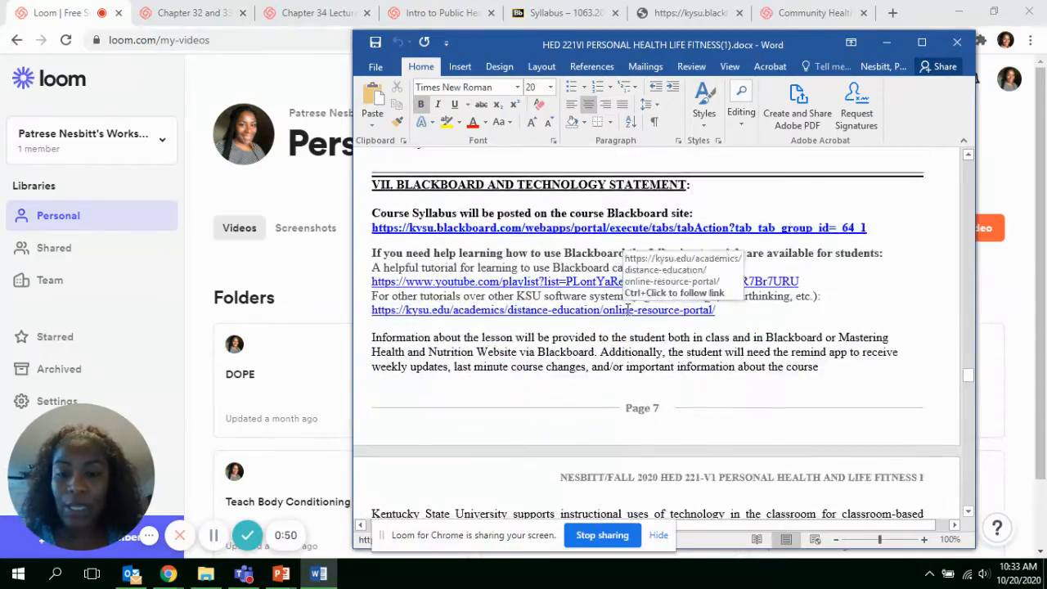
pyautogui.scroll(-3)
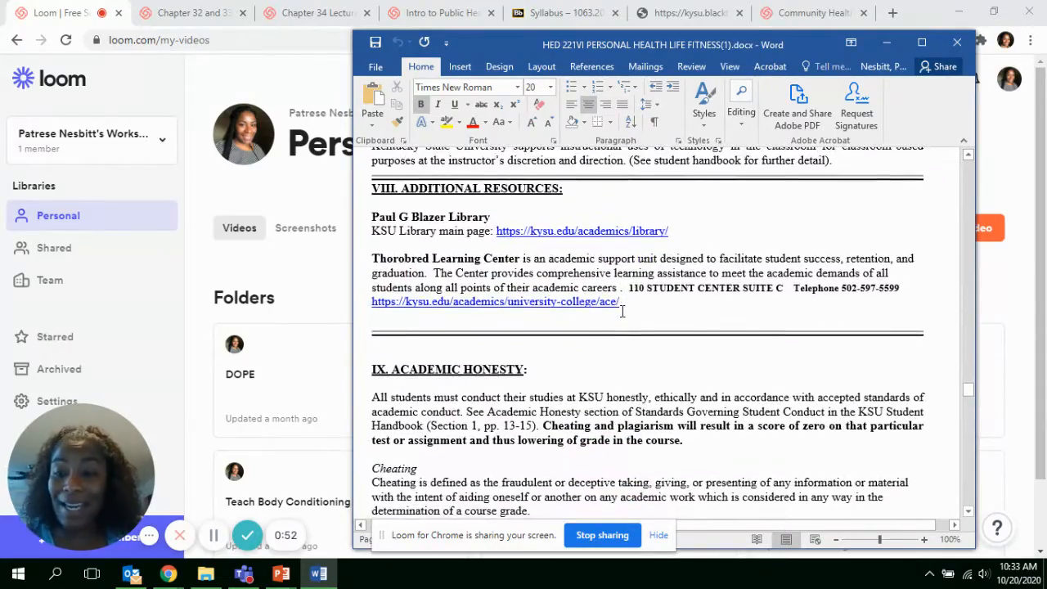
pyautogui.scroll(-3)
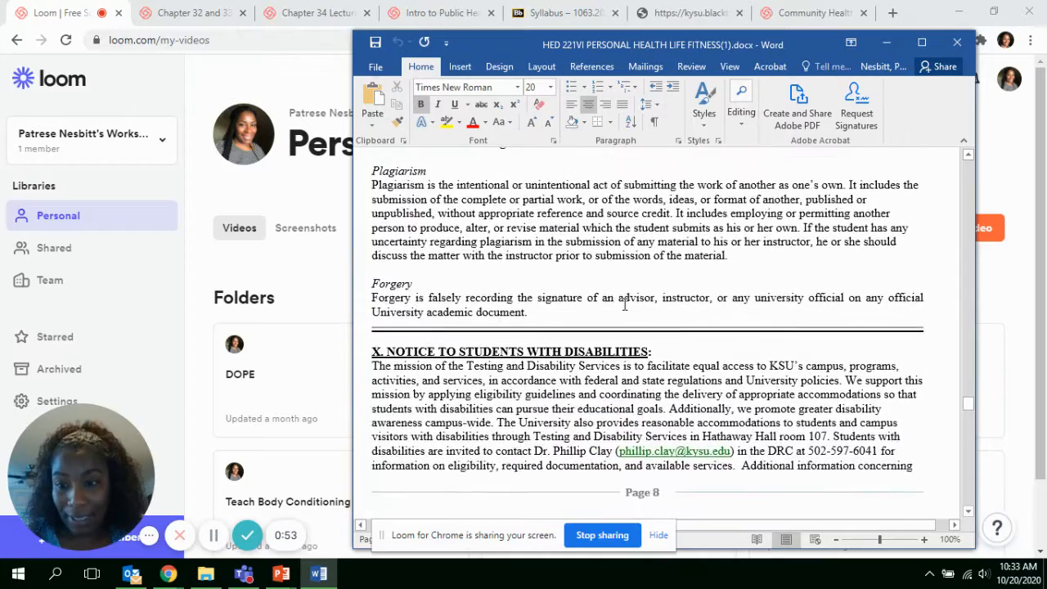
pyautogui.scroll(-3)
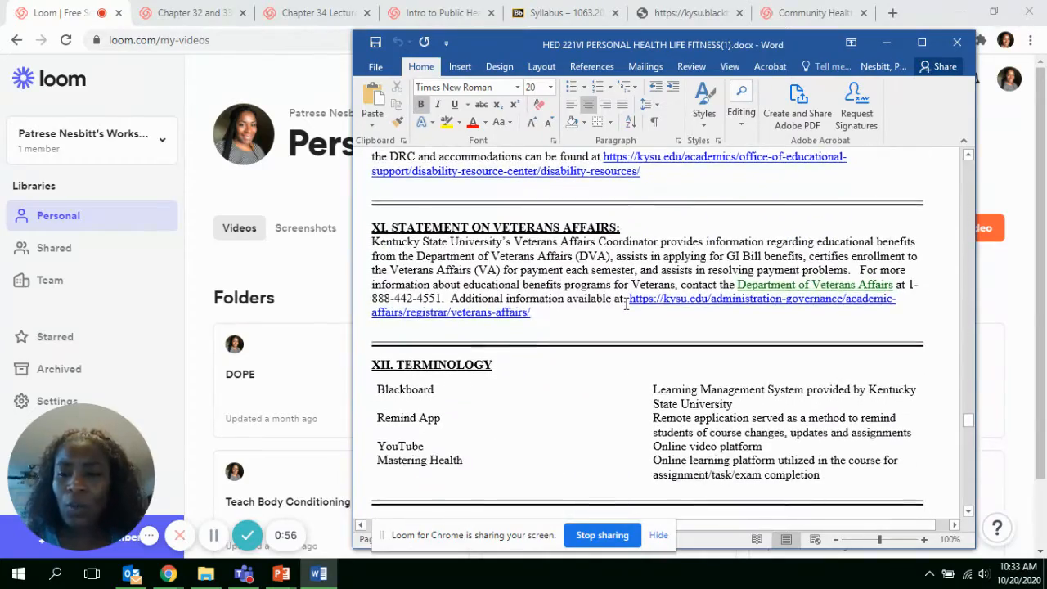